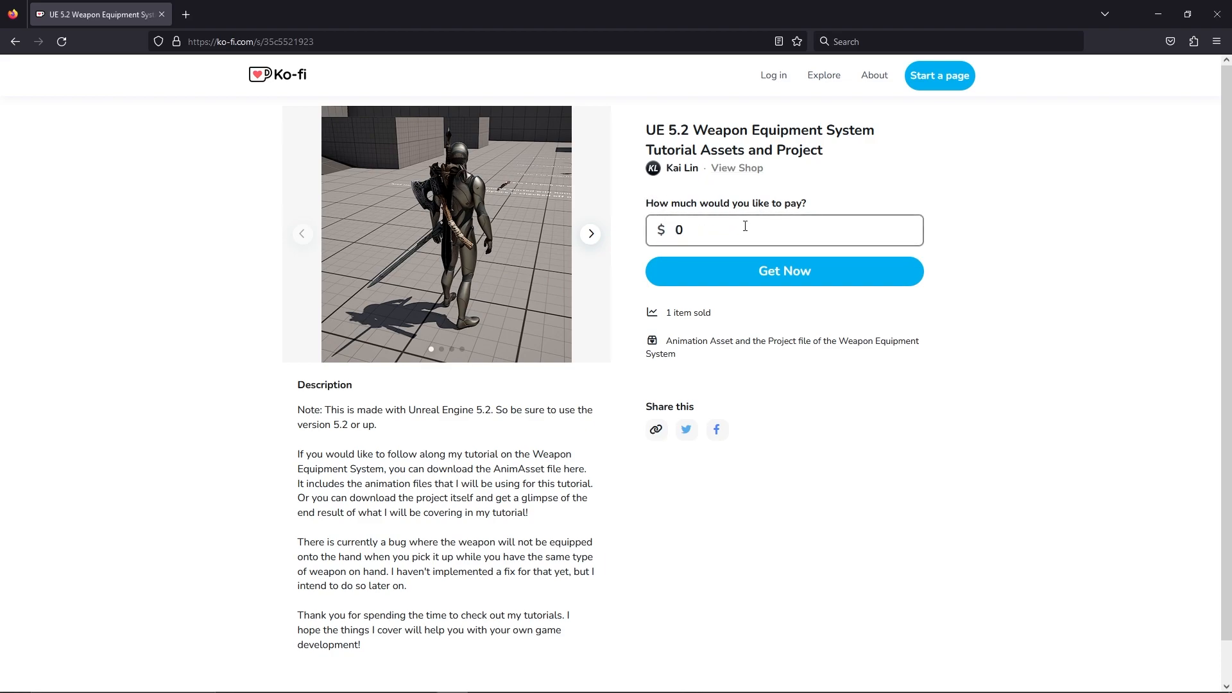
Step: Leave the Ko-fi page and open BP_ThirdPersonCharacter from the project's Blueprint folder
{"action": "left_click", "coordinate": [782, 271]}
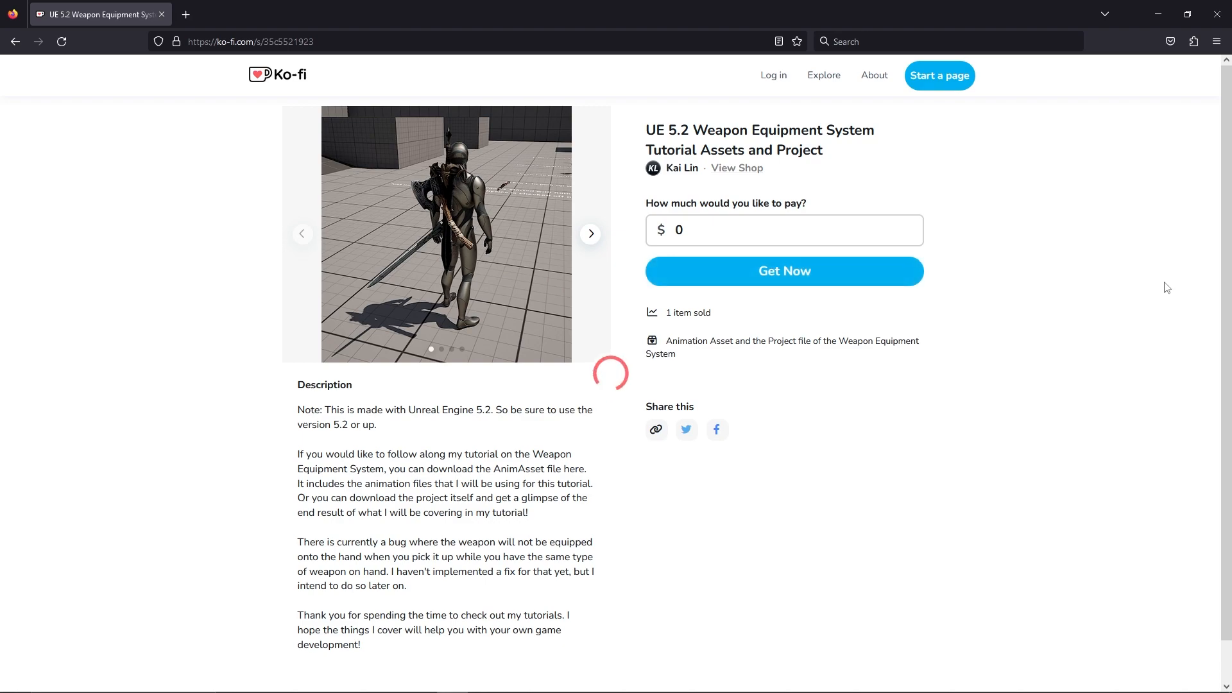
{"action": "left_click", "coordinate": [783, 271]}
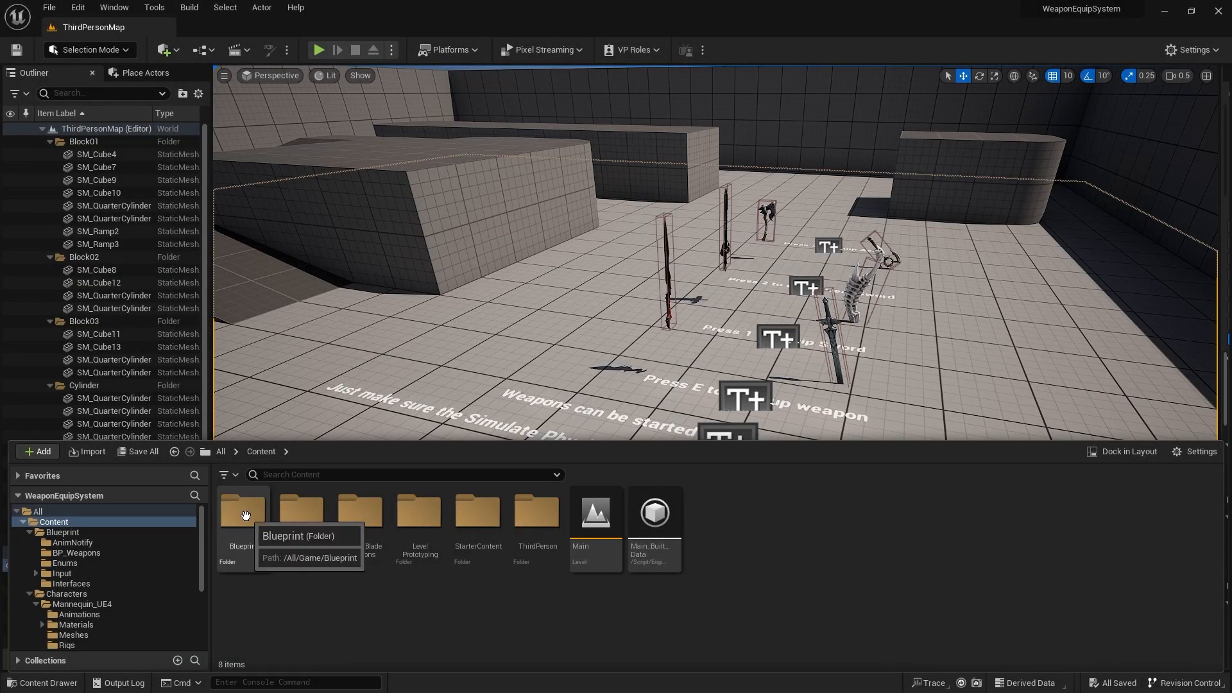
{"action": "double_click", "coordinate": [241, 512]}
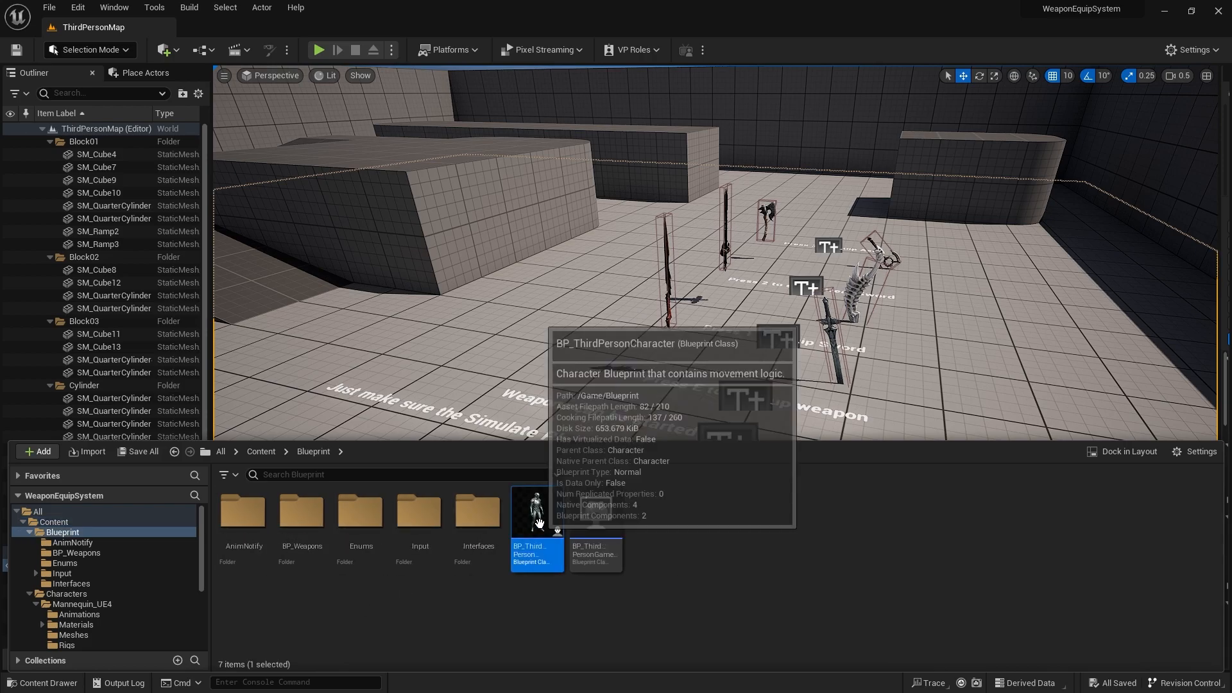
{"action": "double_click", "coordinate": [536, 511]}
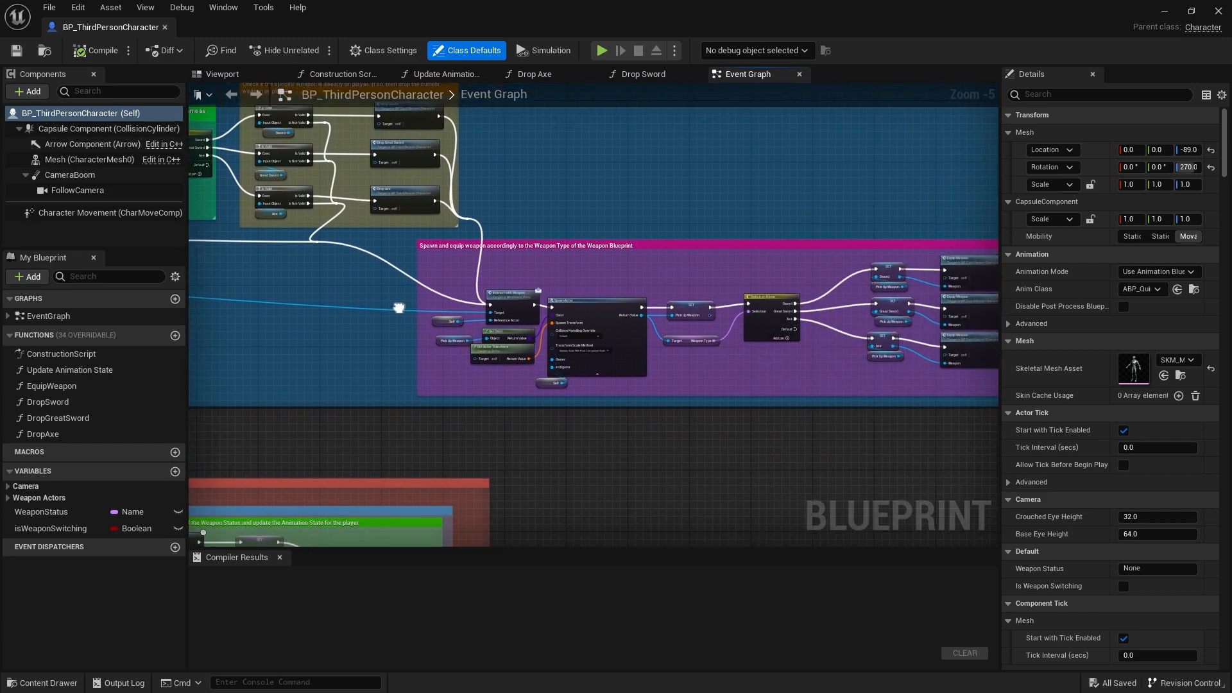
Step: Show BP_WeaponBase's Attach to Character function graph
{"action": "scroll", "scroll_direction": "down", "scroll_amount": 3}
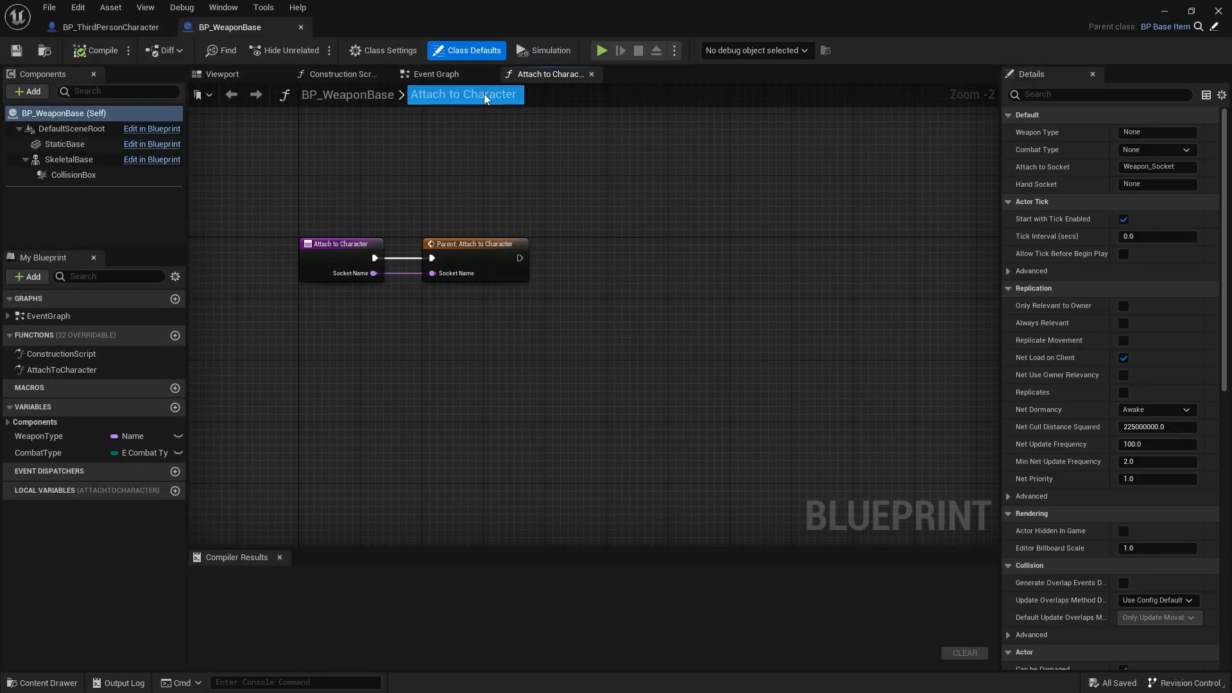
{"action": "left_click", "coordinate": [438, 74]}
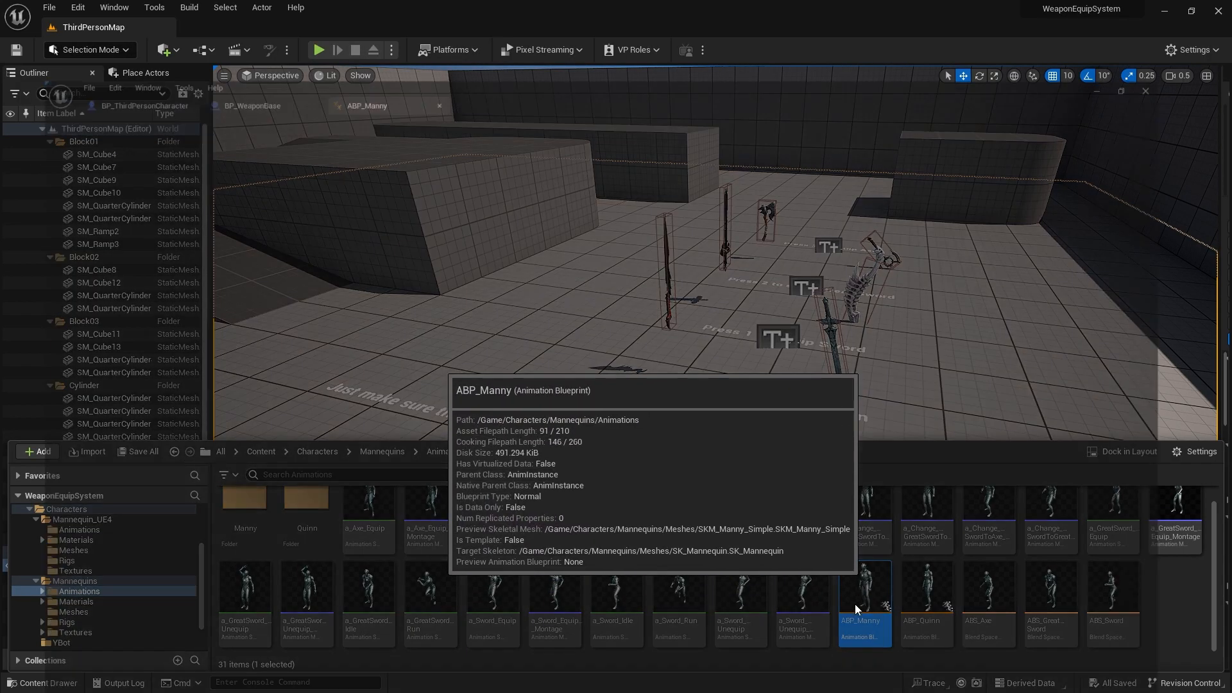
Step: Browse ABP_Manny's AnimGraph and Update Animation State, ending on the Walk / Run state graph
{"action": "double_click", "coordinate": [864, 585]}
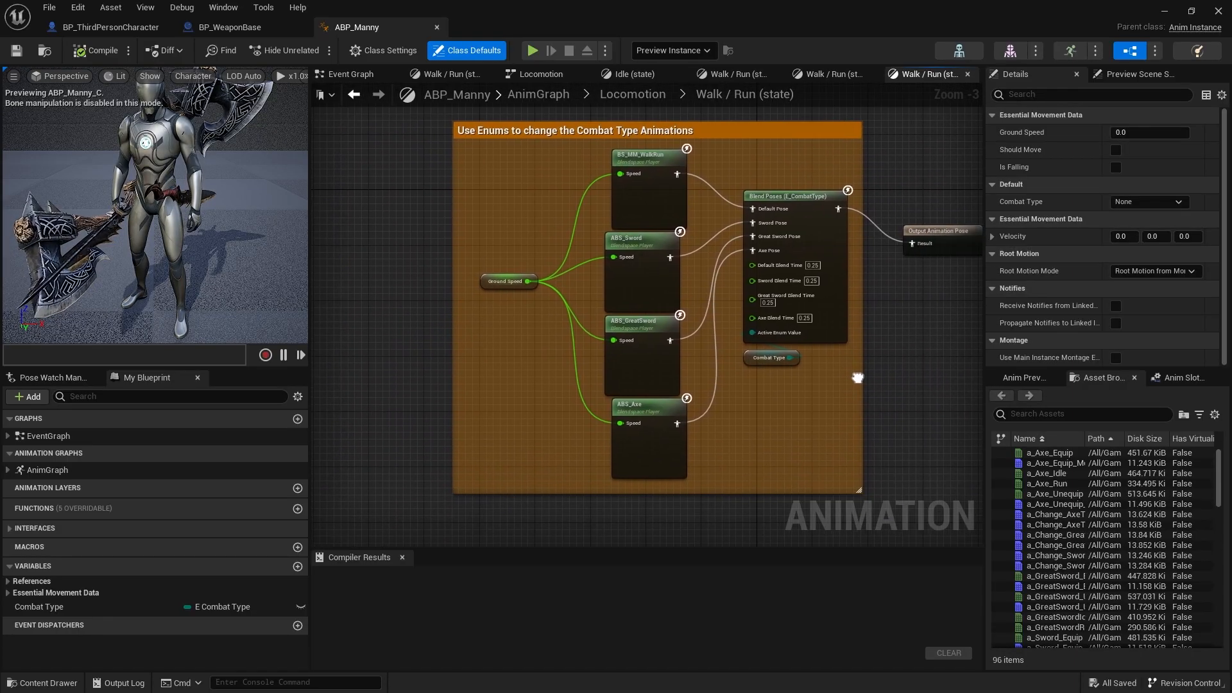
{"action": "left_click", "coordinate": [632, 94]}
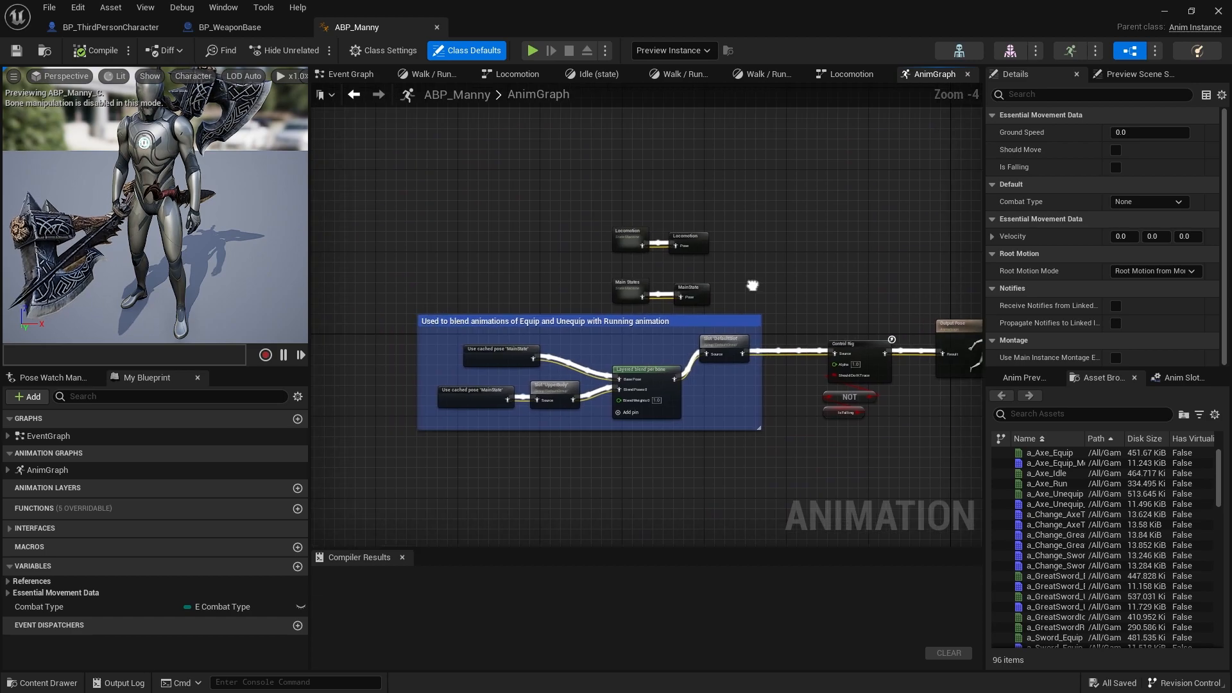
{"action": "left_click", "coordinate": [534, 50]}
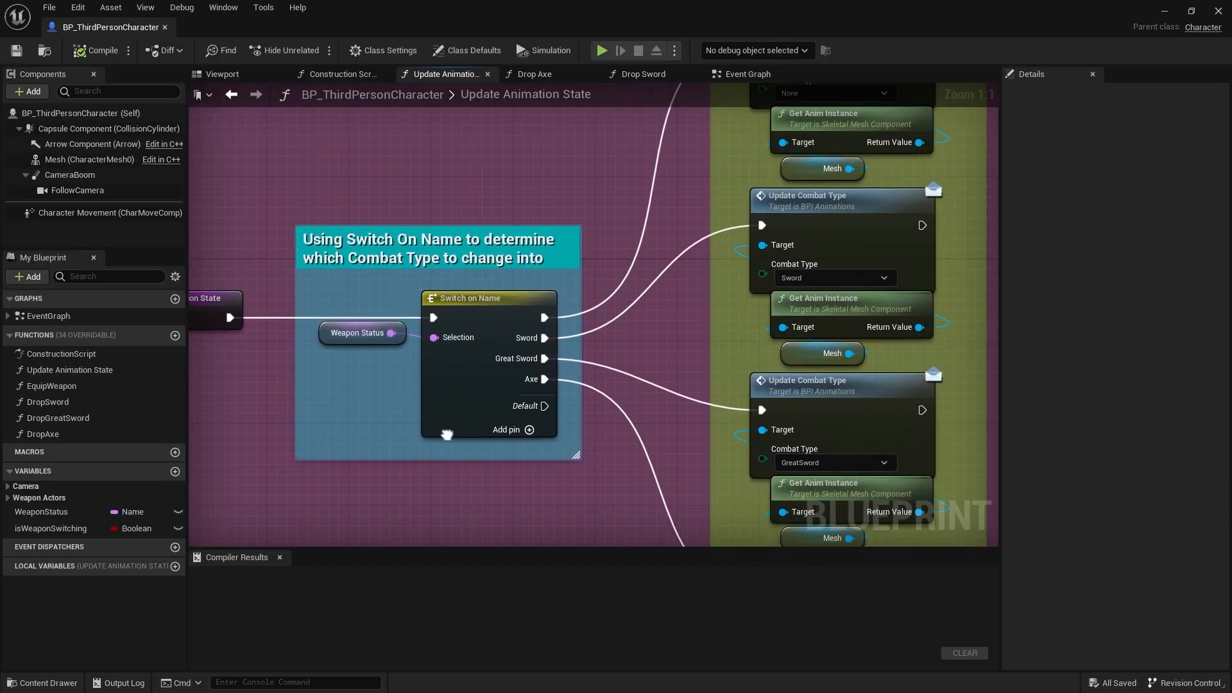
{"action": "left_click", "coordinate": [356, 27]}
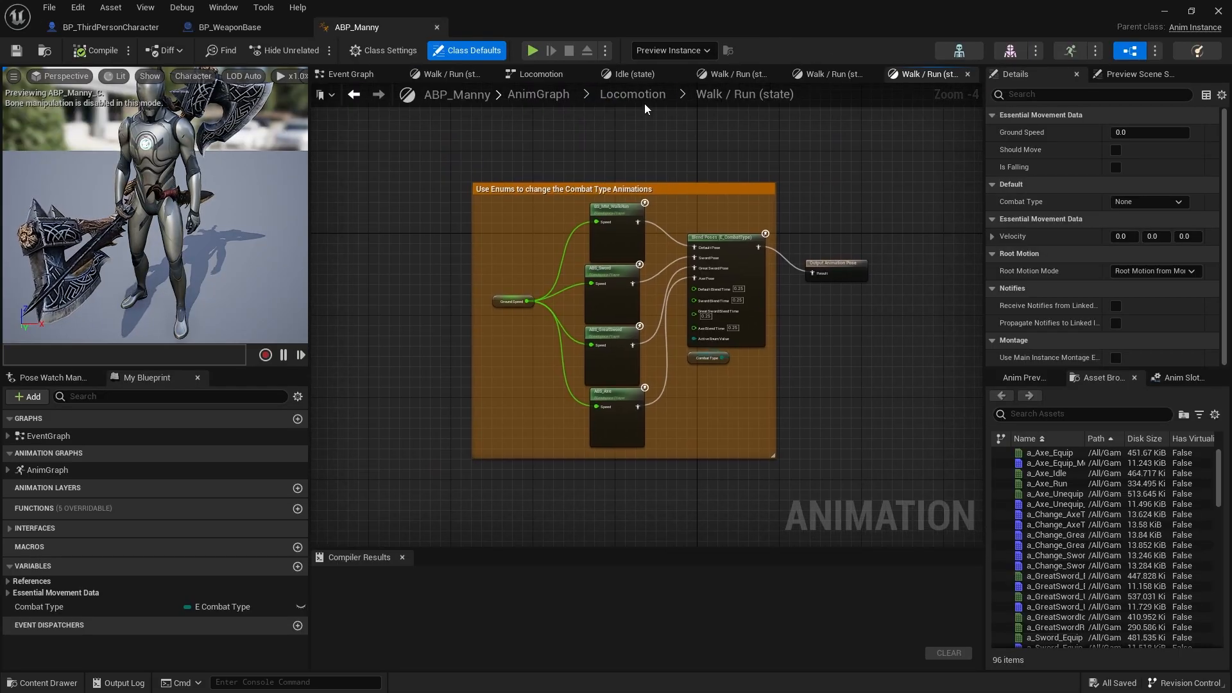